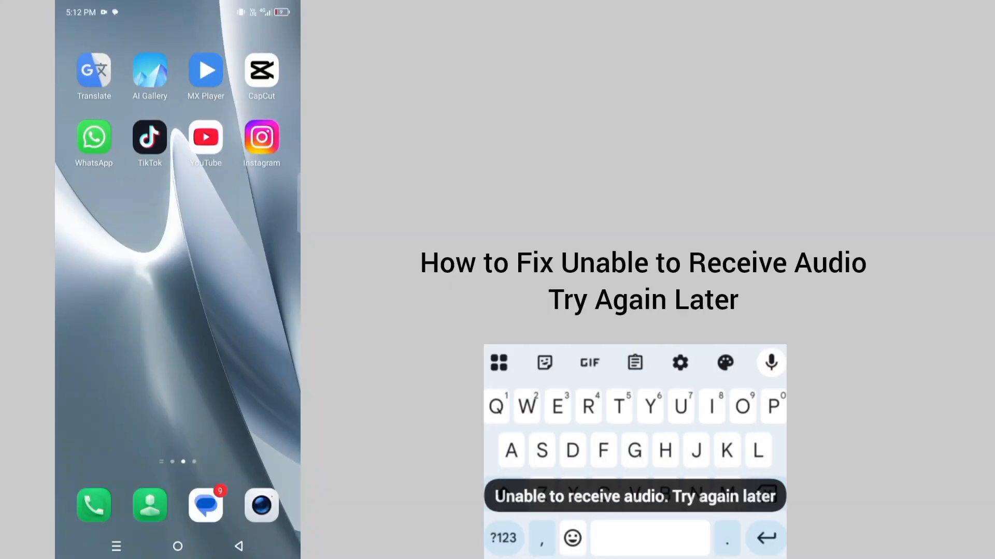
- Restart the phone via the power button to clear temporary glitches
scroll(left, 3)
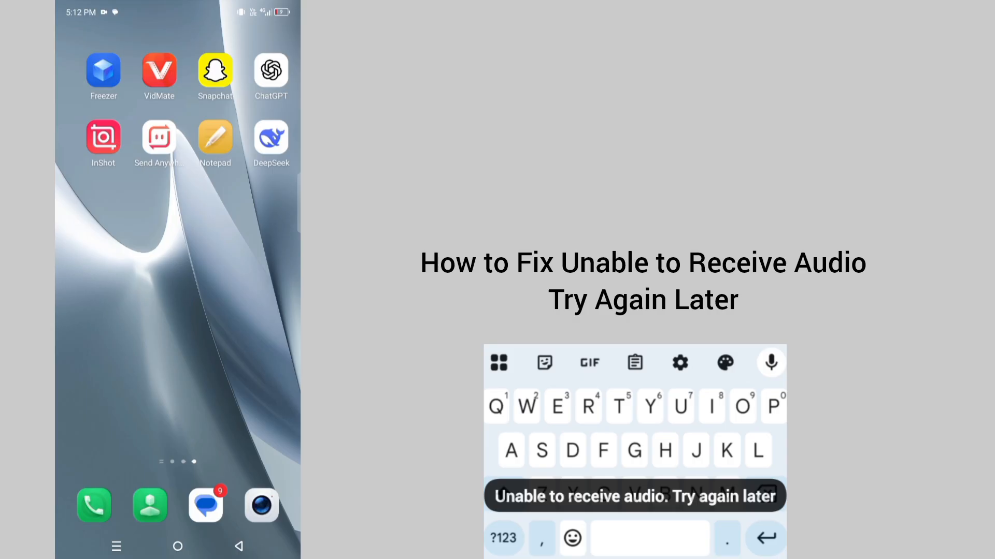
scroll(left, 3)
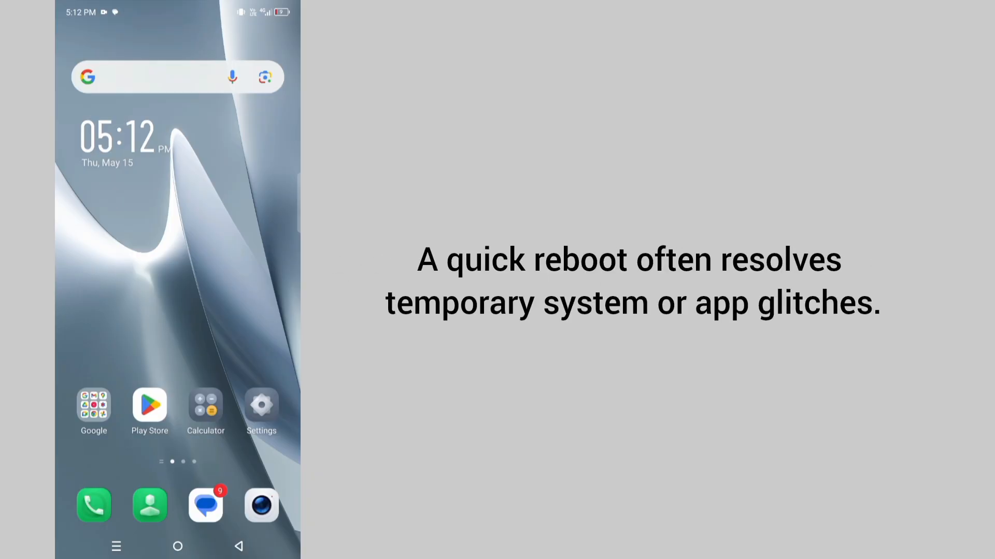
scroll(left, 3)
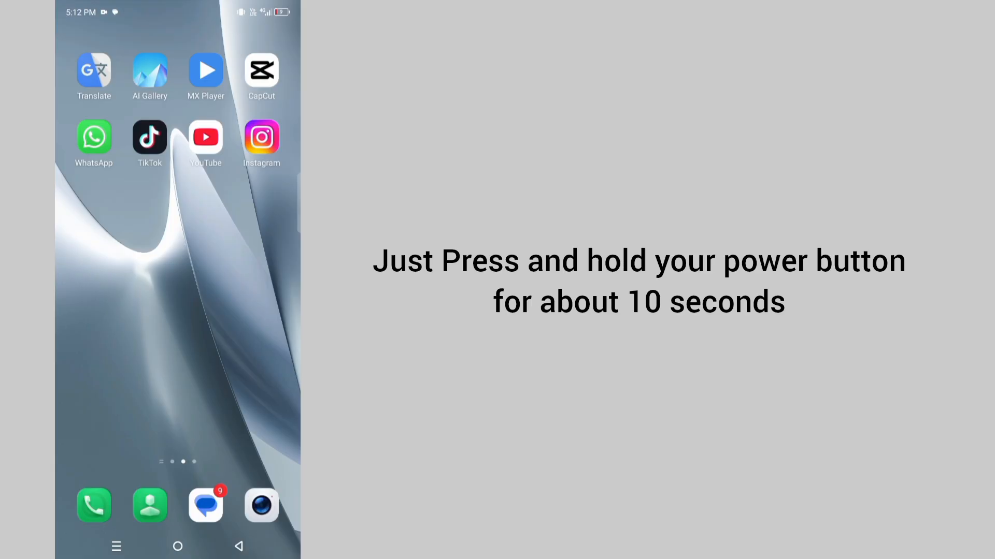
key(POWER)
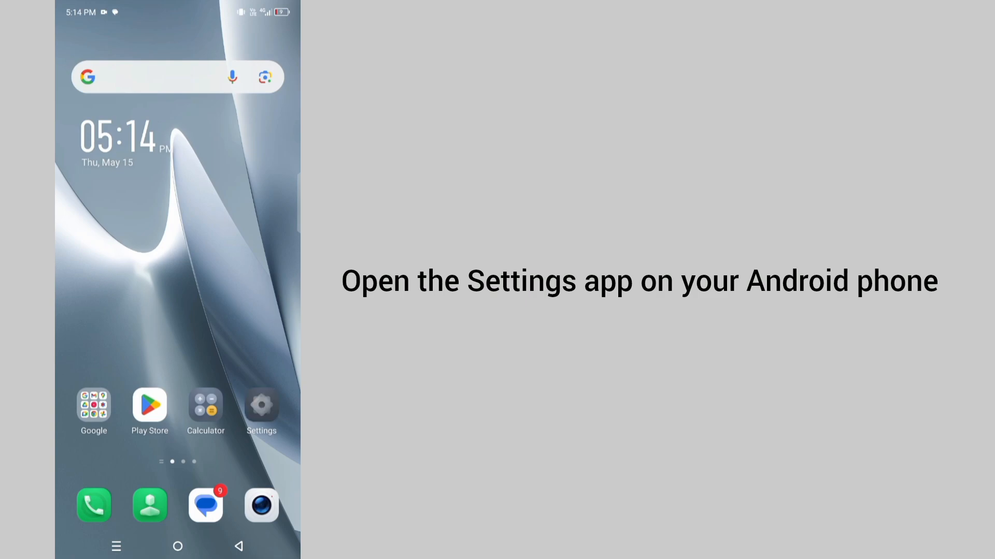
- Go through Settings > App Management > App list and search 'g' to reach Gboard's app info
click(262, 406)
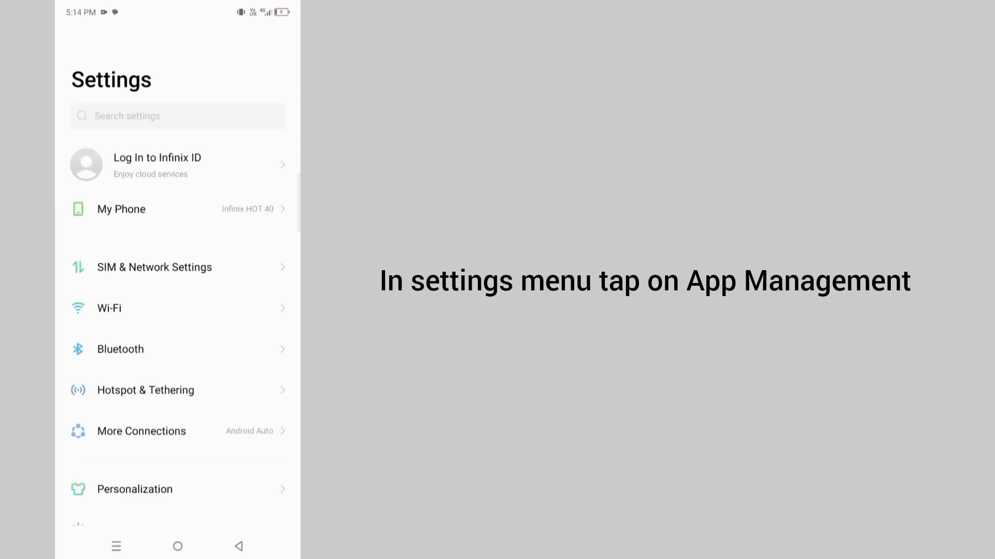
scroll(down, 3)
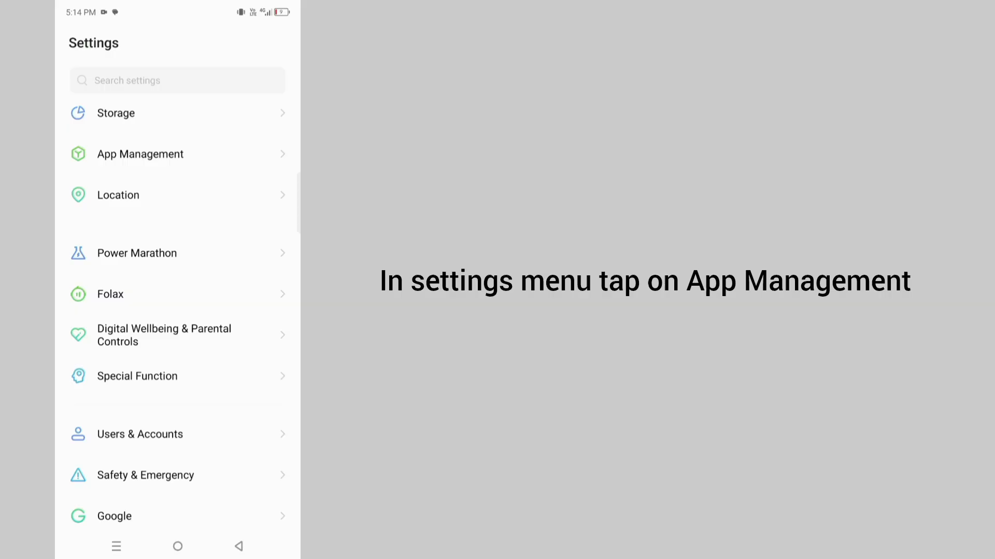
click(139, 153)
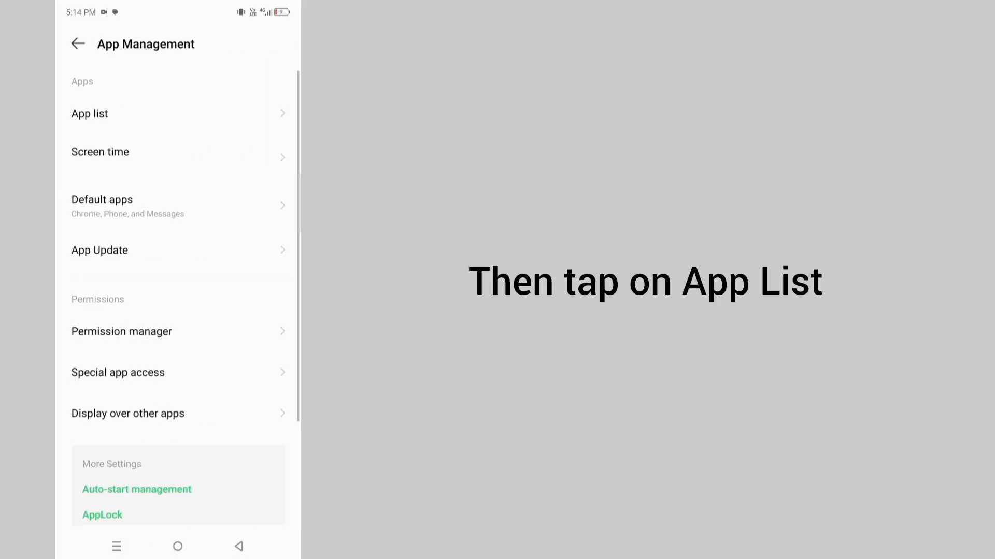
click(89, 113)
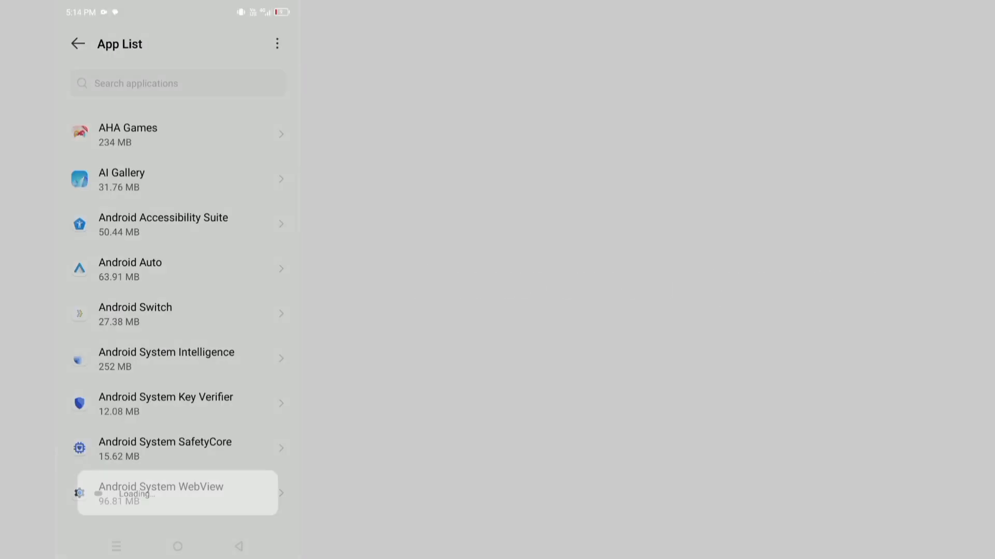
click(177, 83)
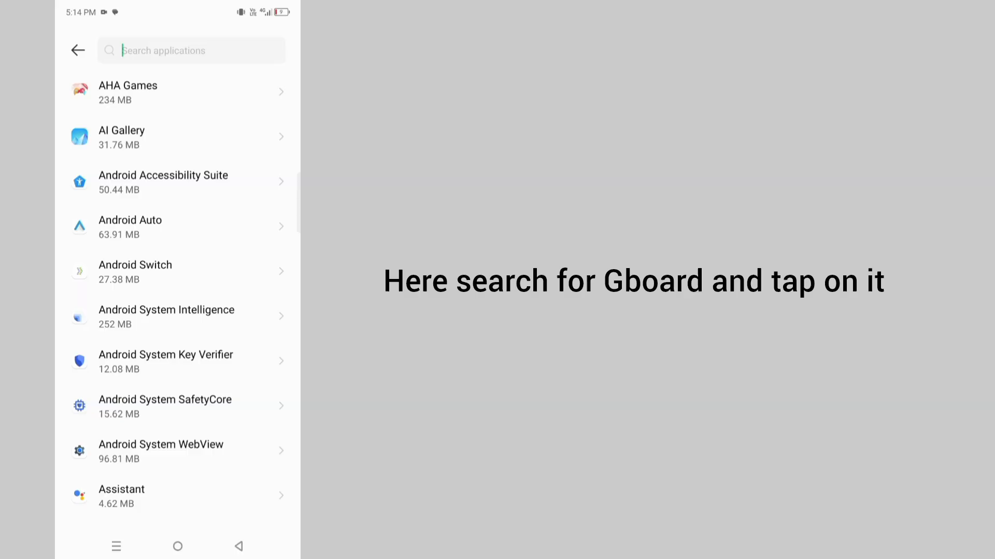
text(g)
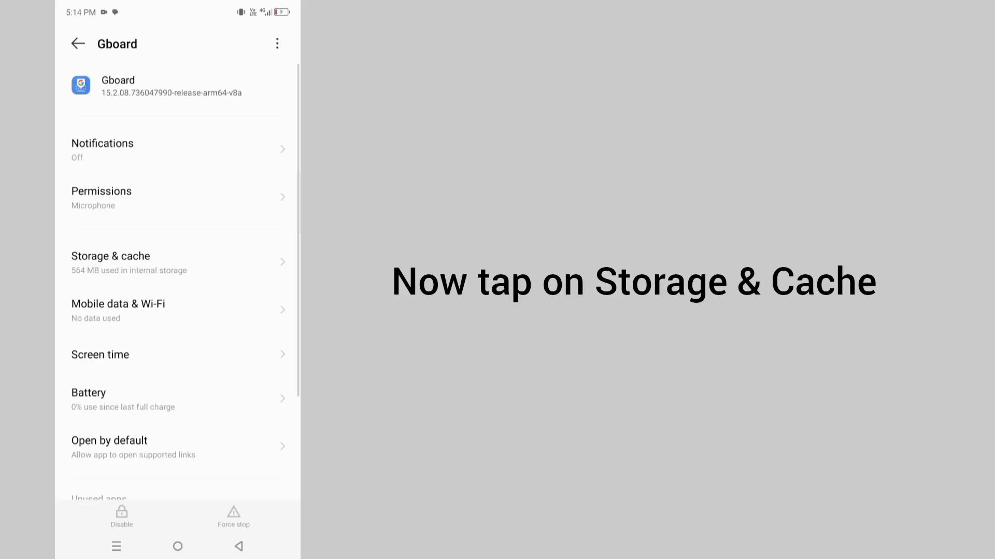
- Clear Gboard's cache and stored data from its Storage & cache page (564 MB total)
click(111, 262)
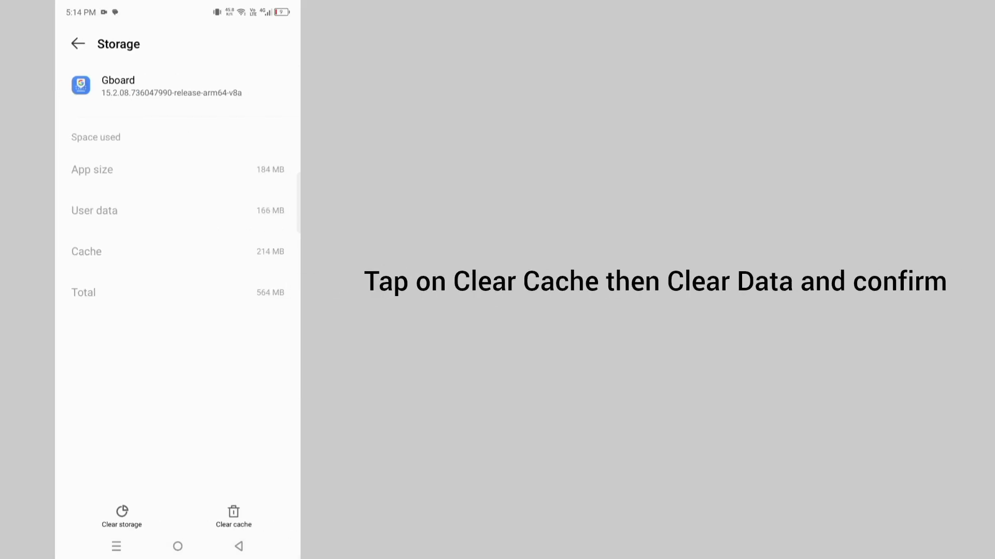
click(233, 516)
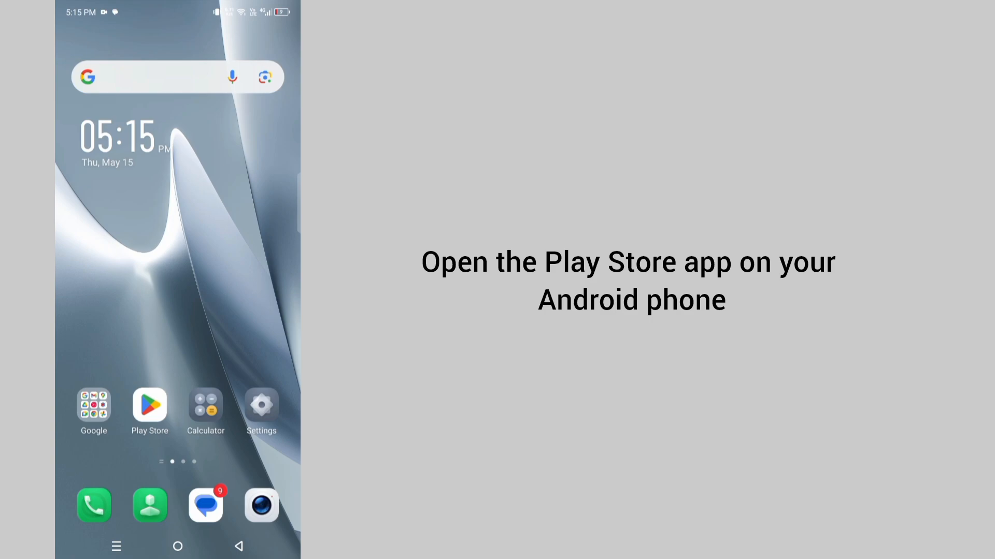
- Search the Play Store for 'gb' and view Gboard's listing, which shows no update pending
click(149, 405)
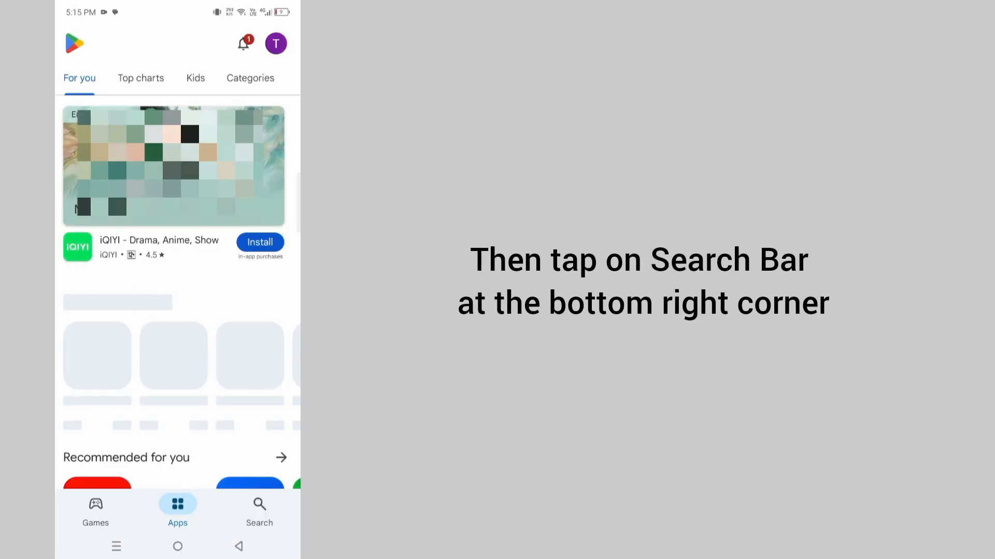
scroll(down, 3)
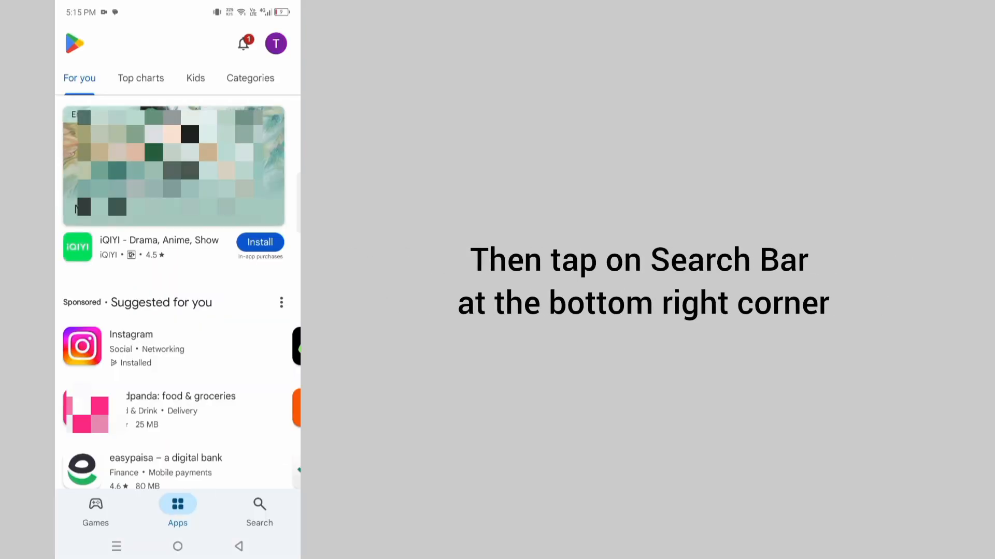
click(259, 511)
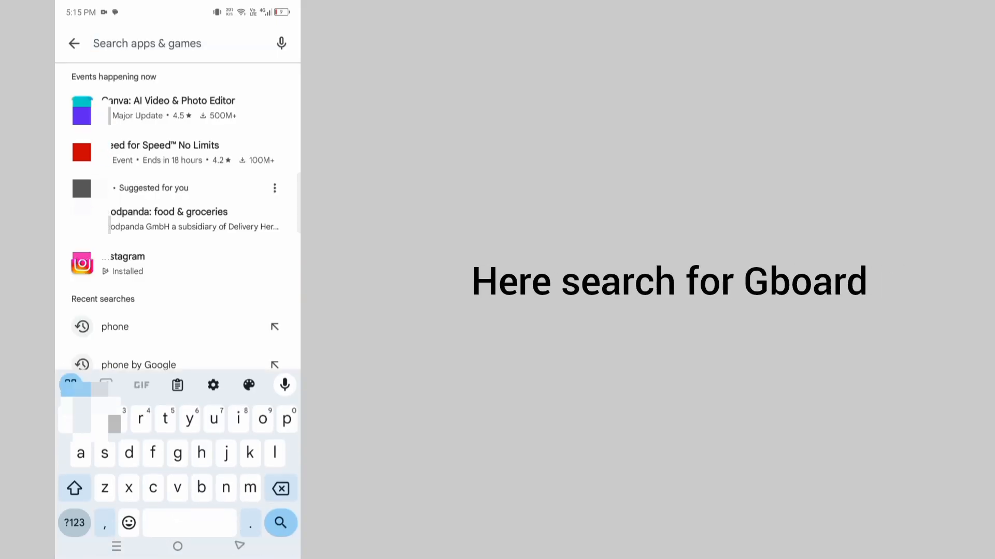
text(gb)
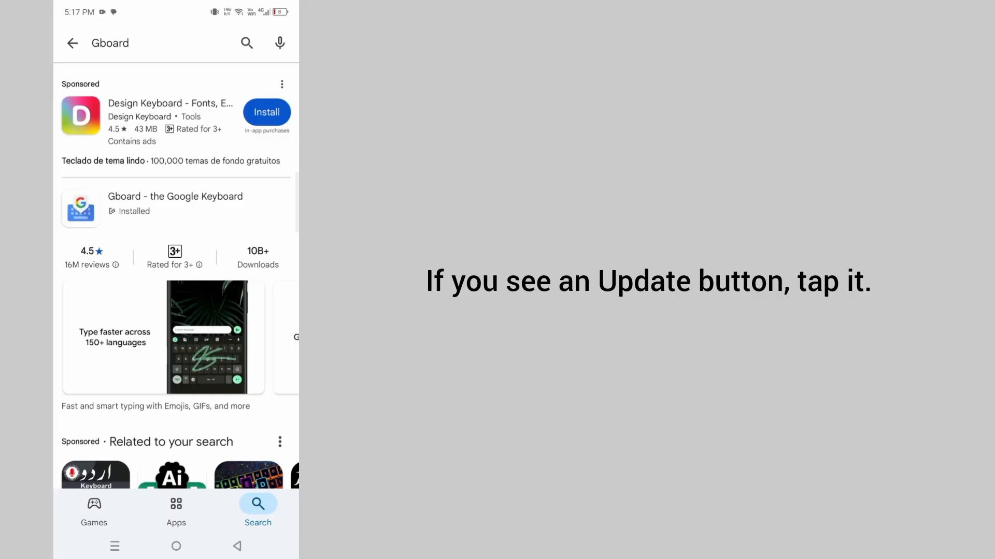
click(175, 197)
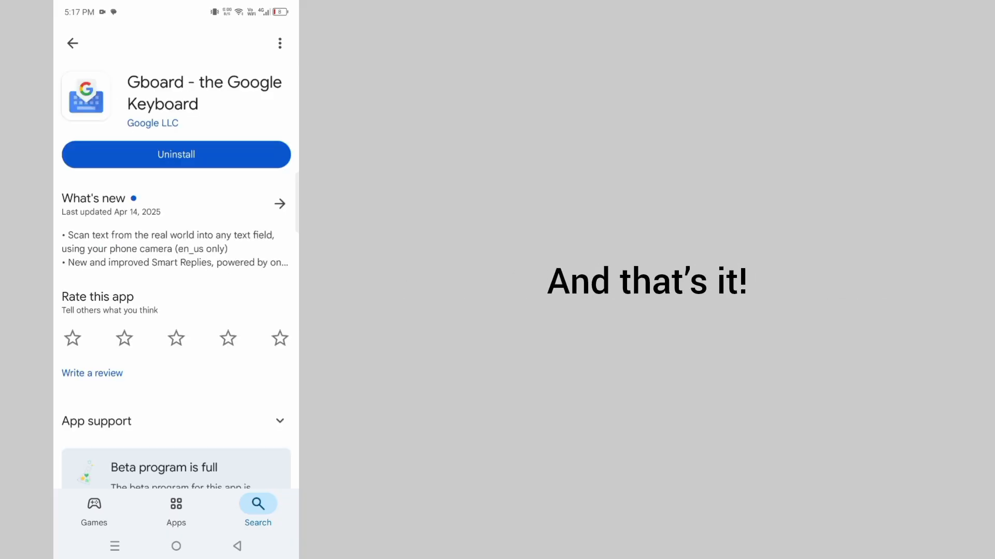